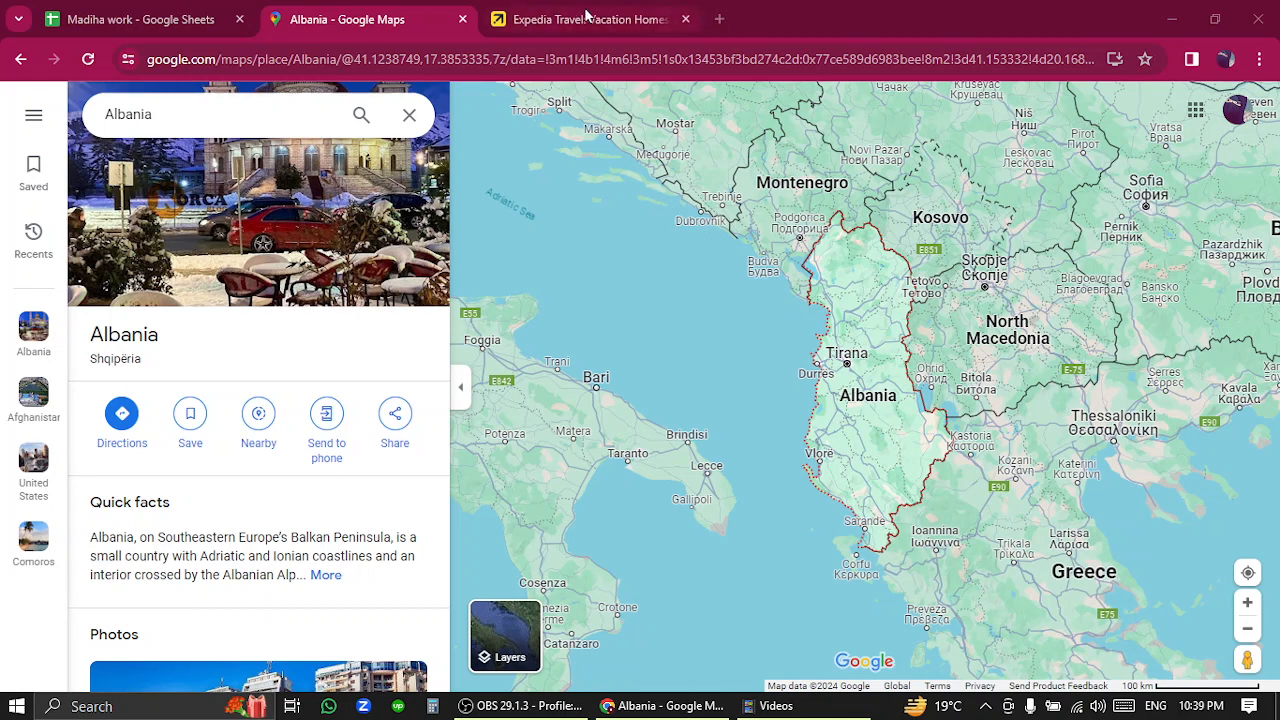
mouse_move(630, 292)
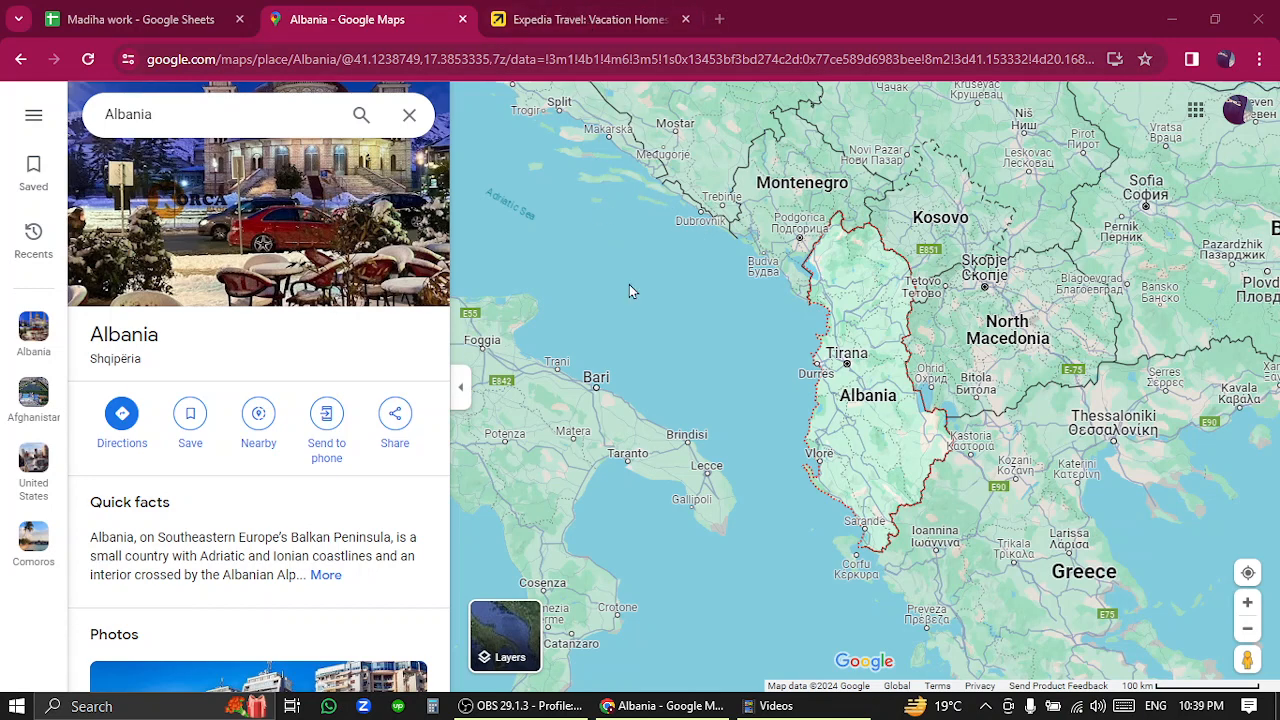
- Search Expedia stays in Albania for Jan 26–30 with 2 travelers in 1 room
left_click(590, 20)
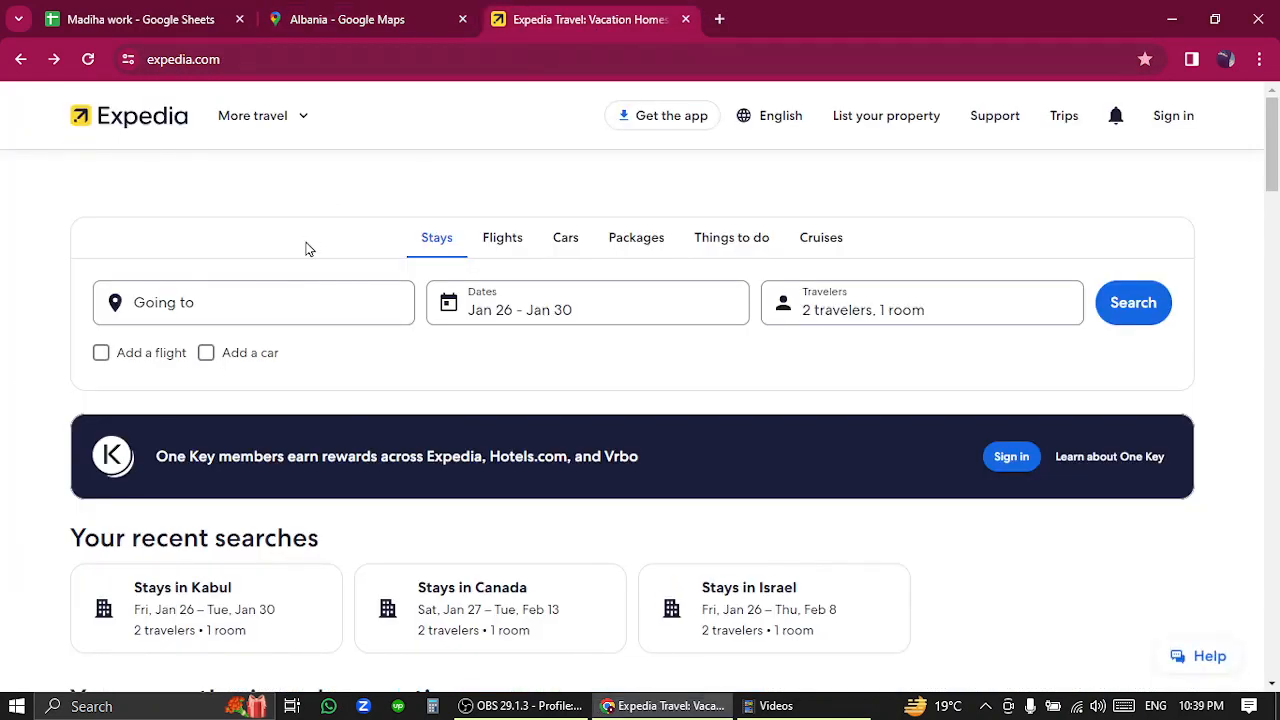
type("Albania")
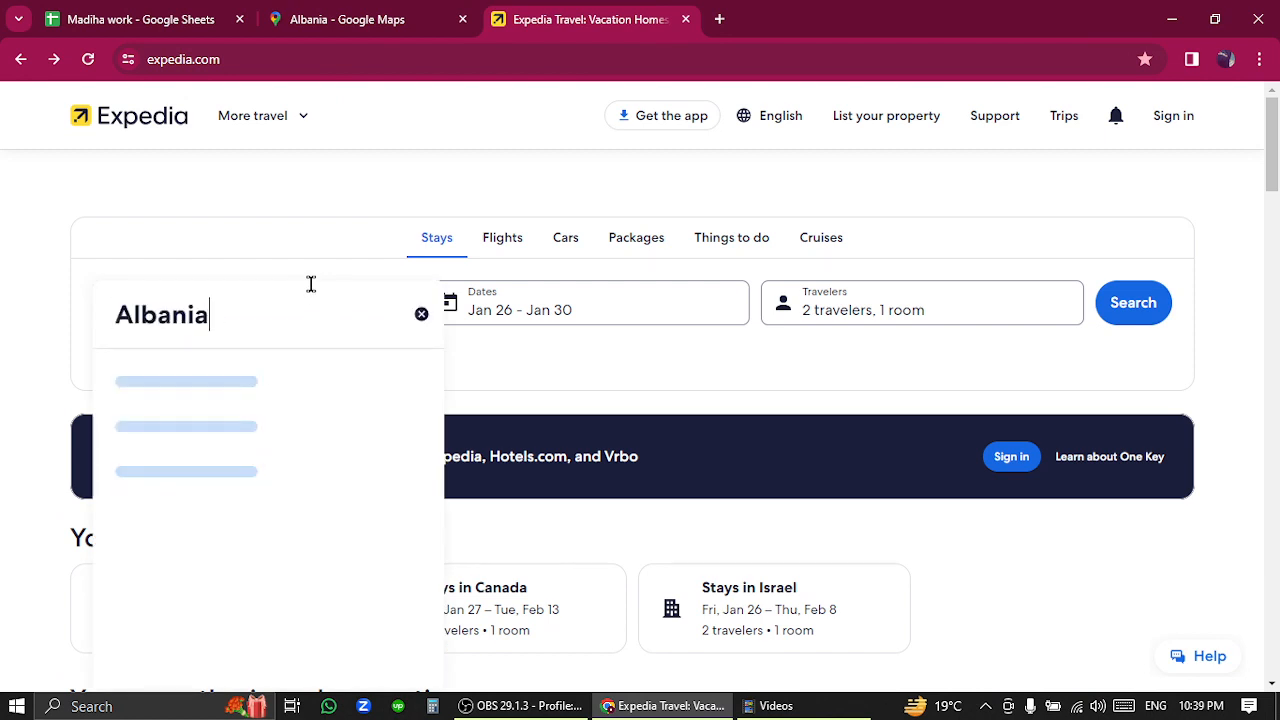
left_click(596, 302)
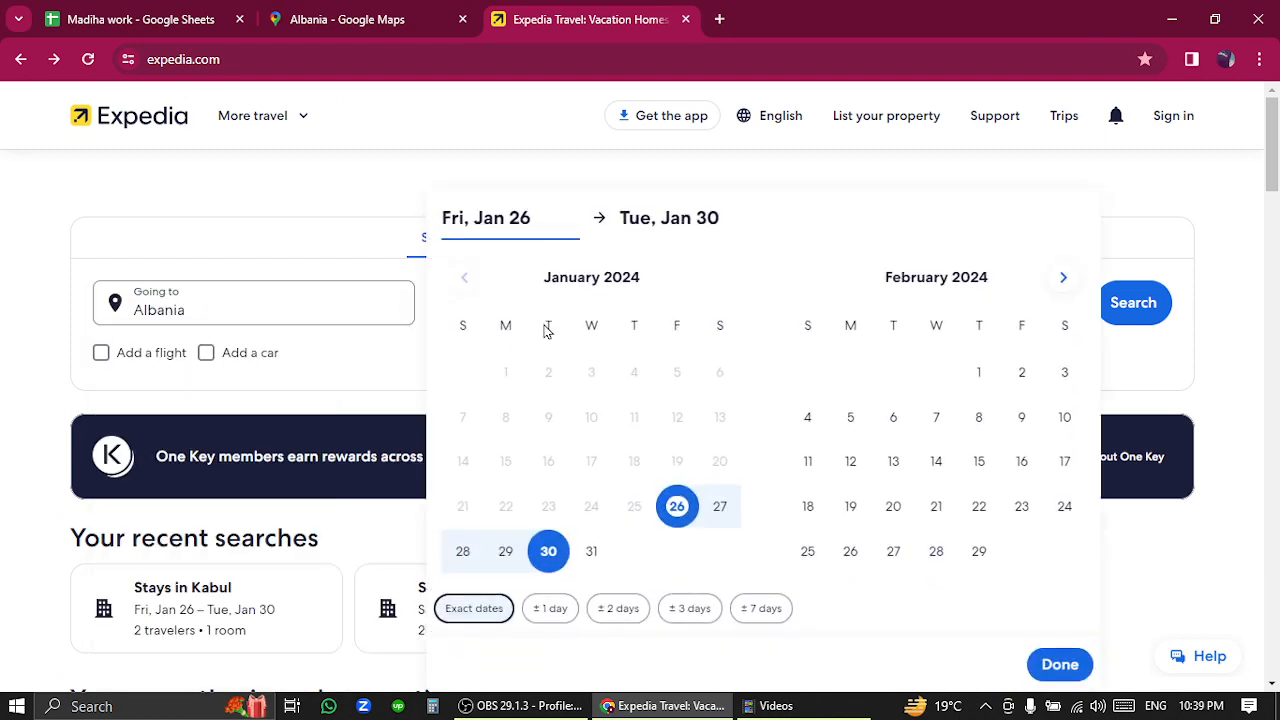
mouse_move(1060, 664)
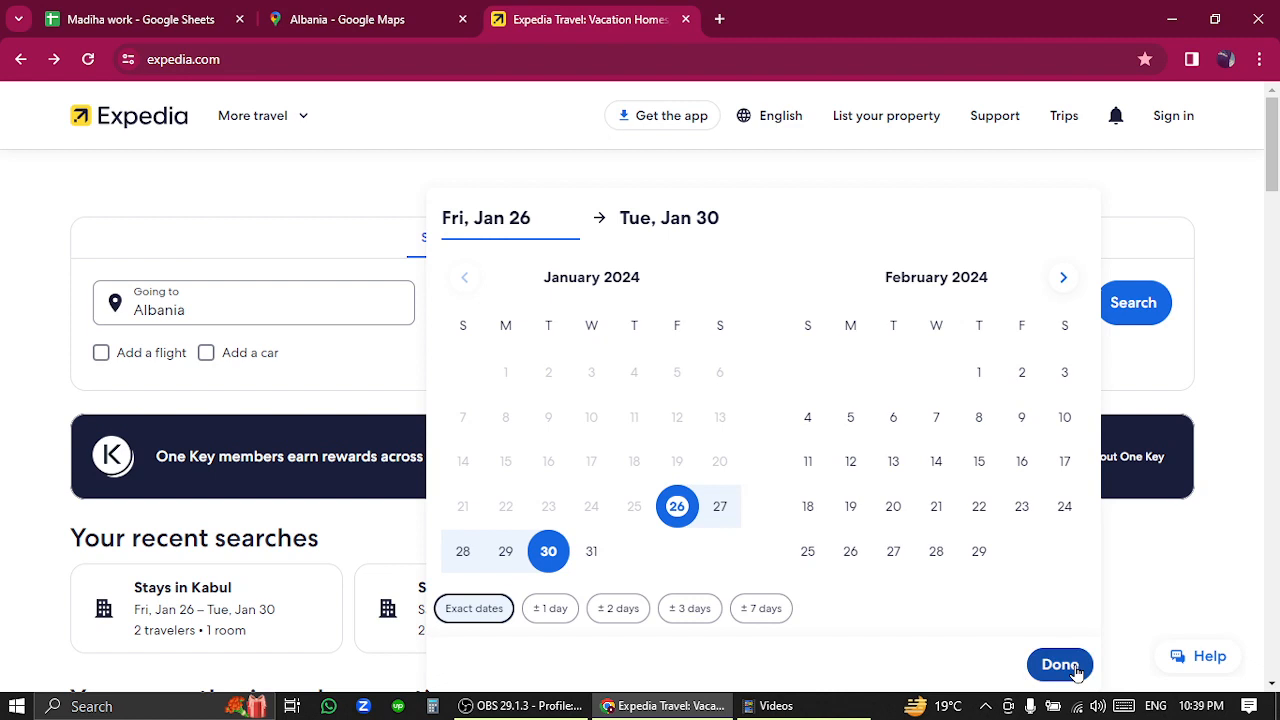
left_click(1060, 664)
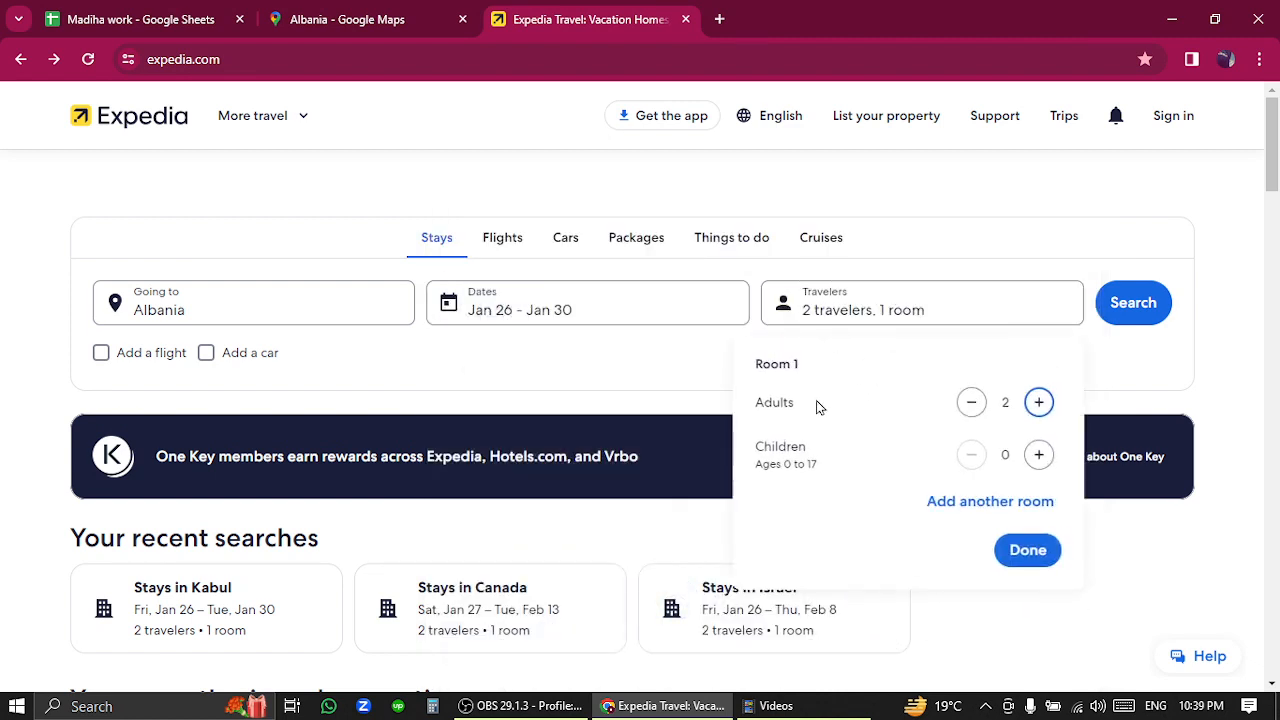
left_click(1028, 550)
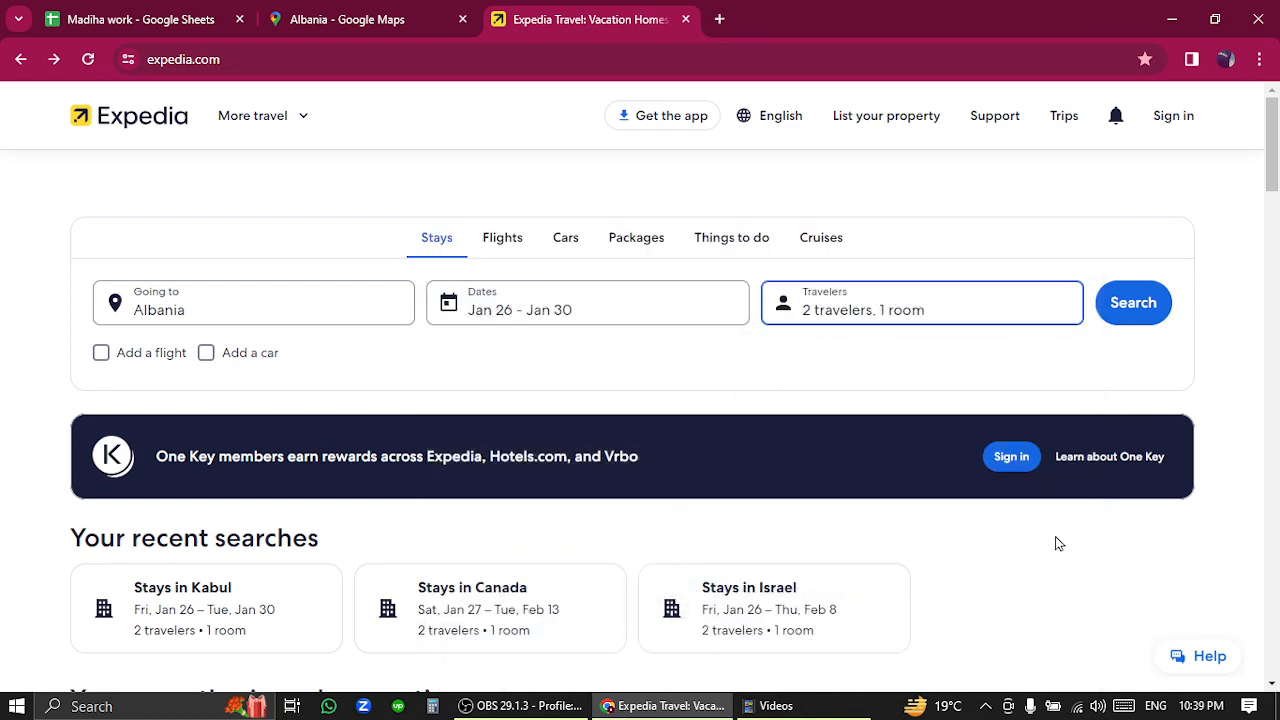
left_click(1132, 302)
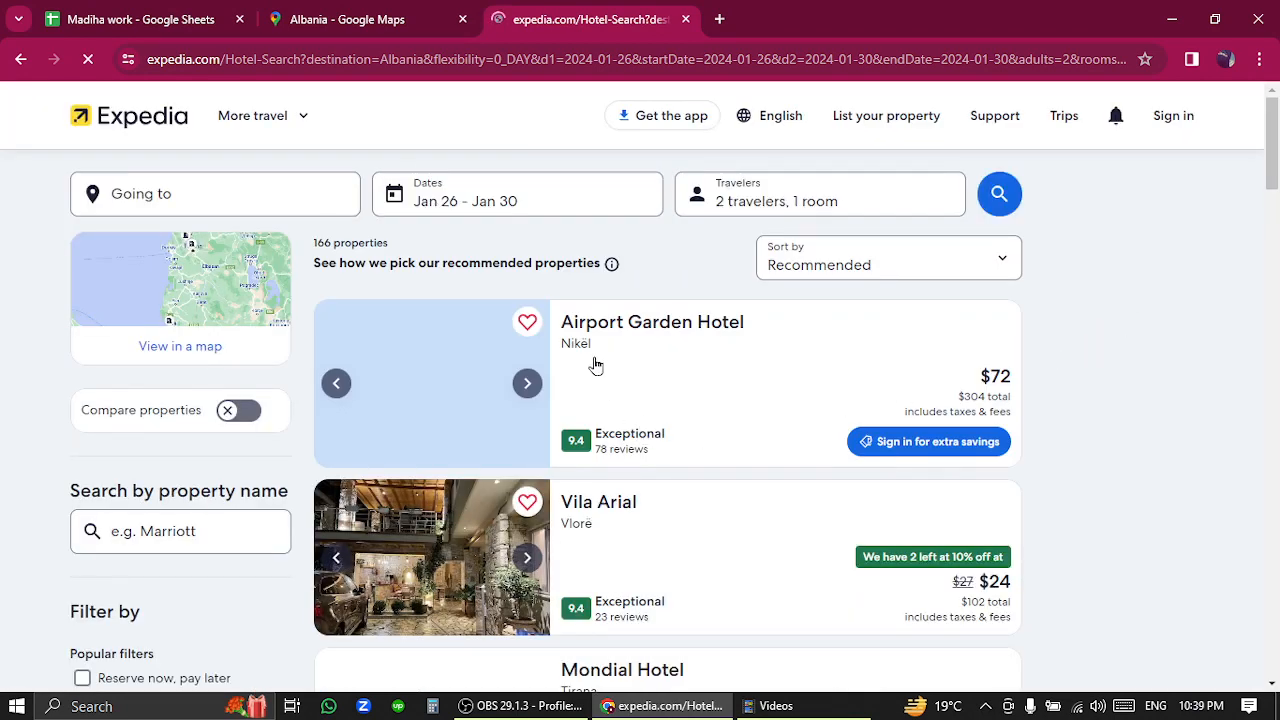
- Choose Hotel Baron (8.0 Very Good, $42) from the Albania results list
left_click(996, 194)
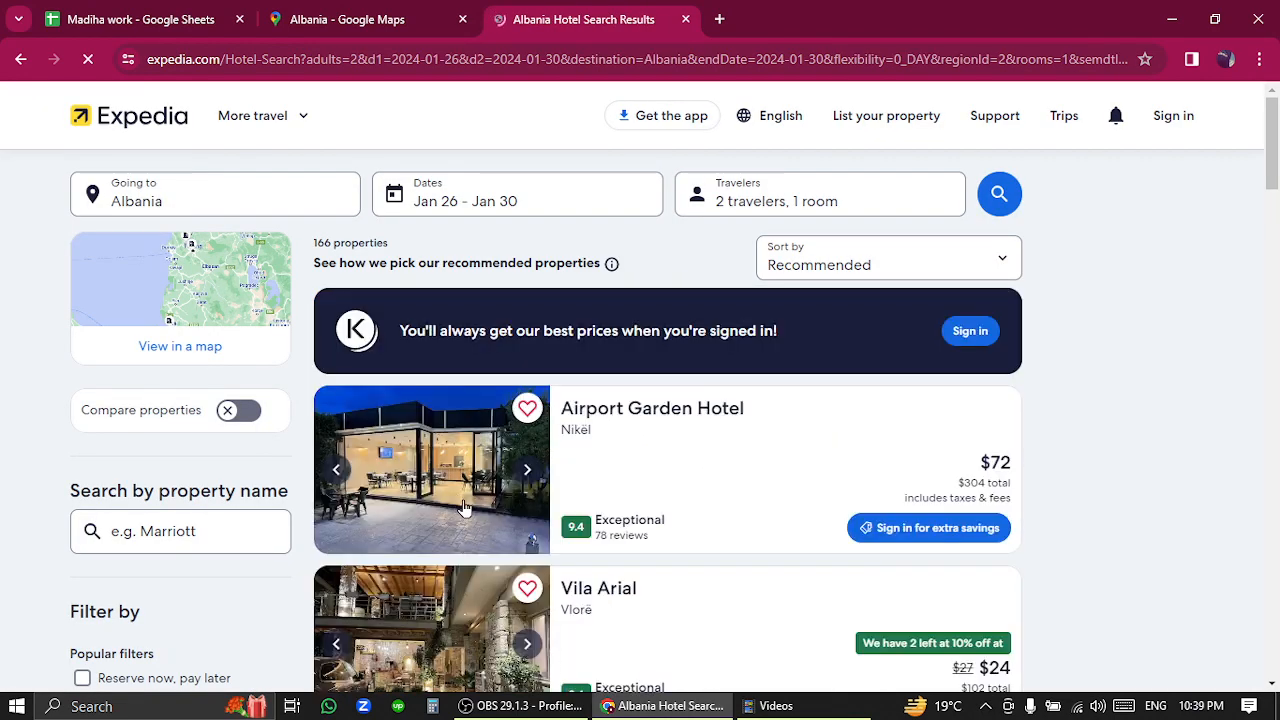
scroll("down", 3)
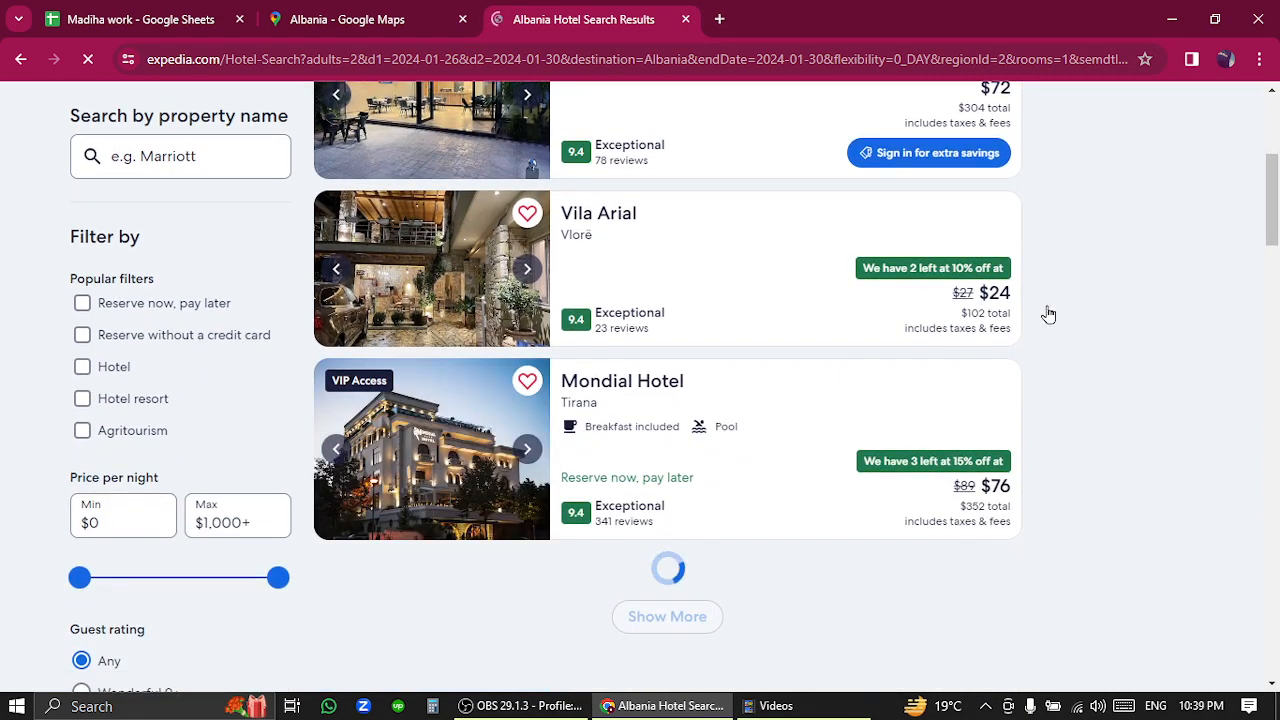
left_click(668, 616)
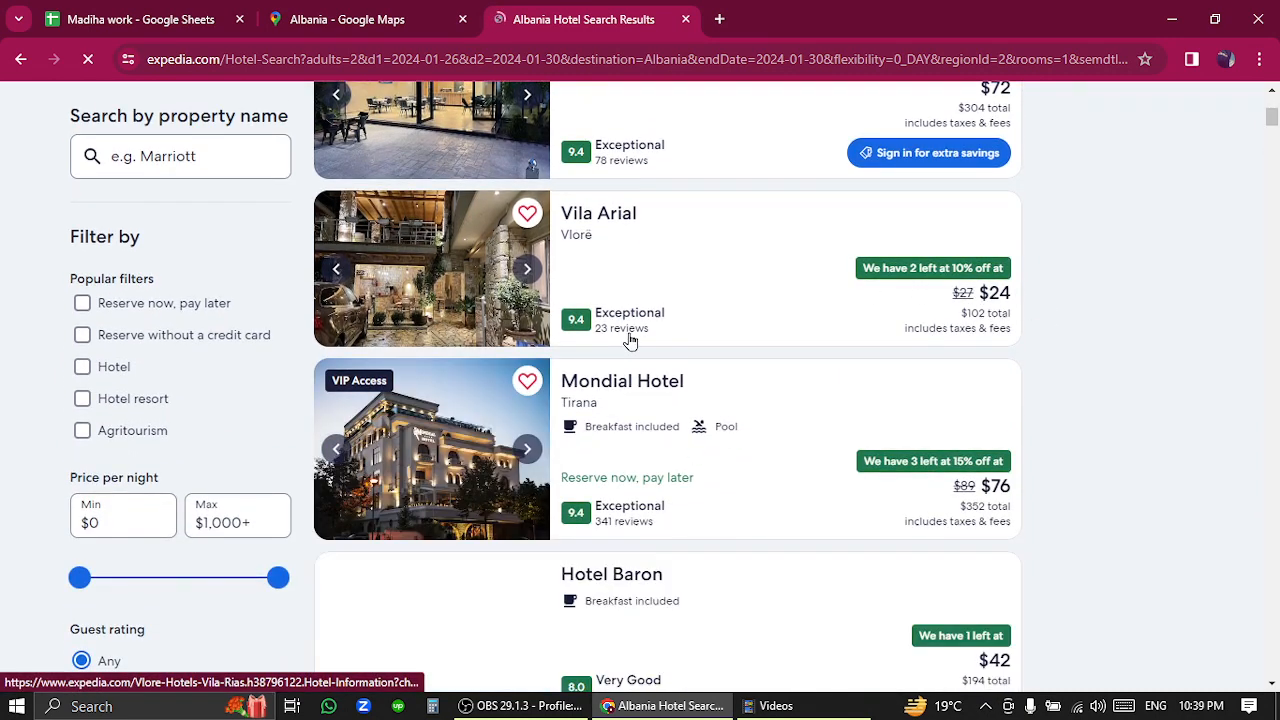
scroll("down", 3)
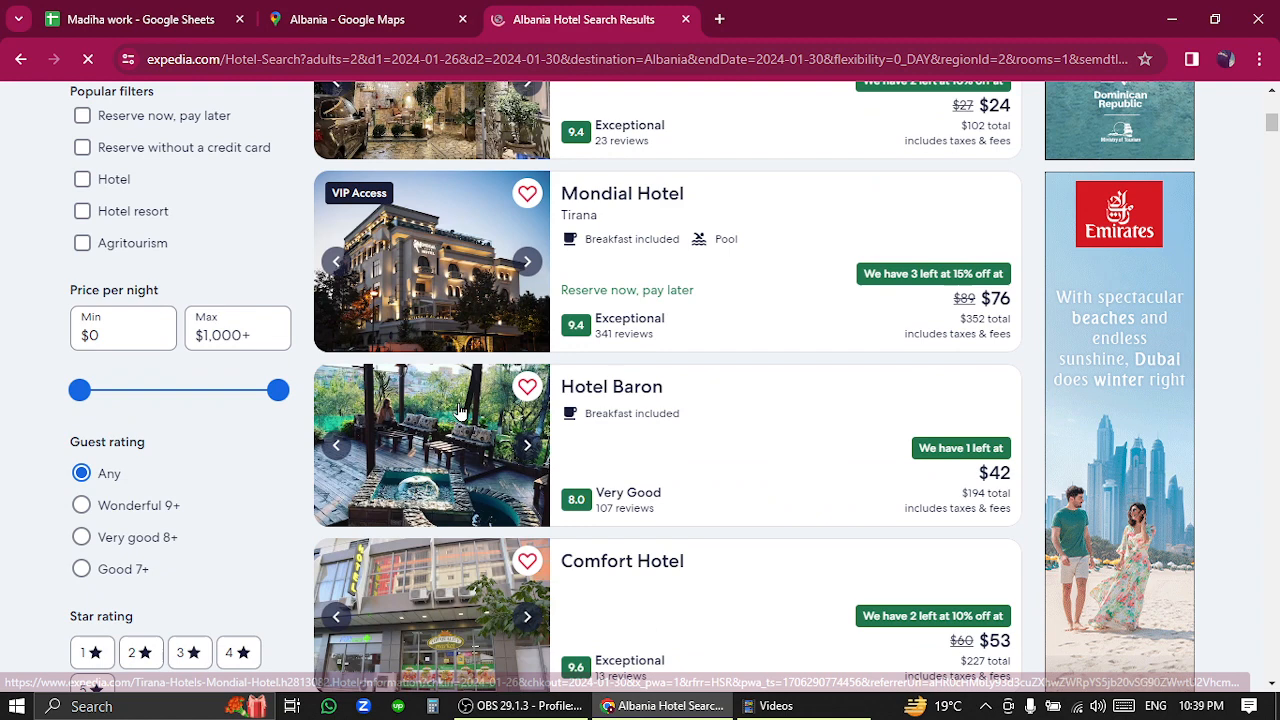
left_click(612, 386)
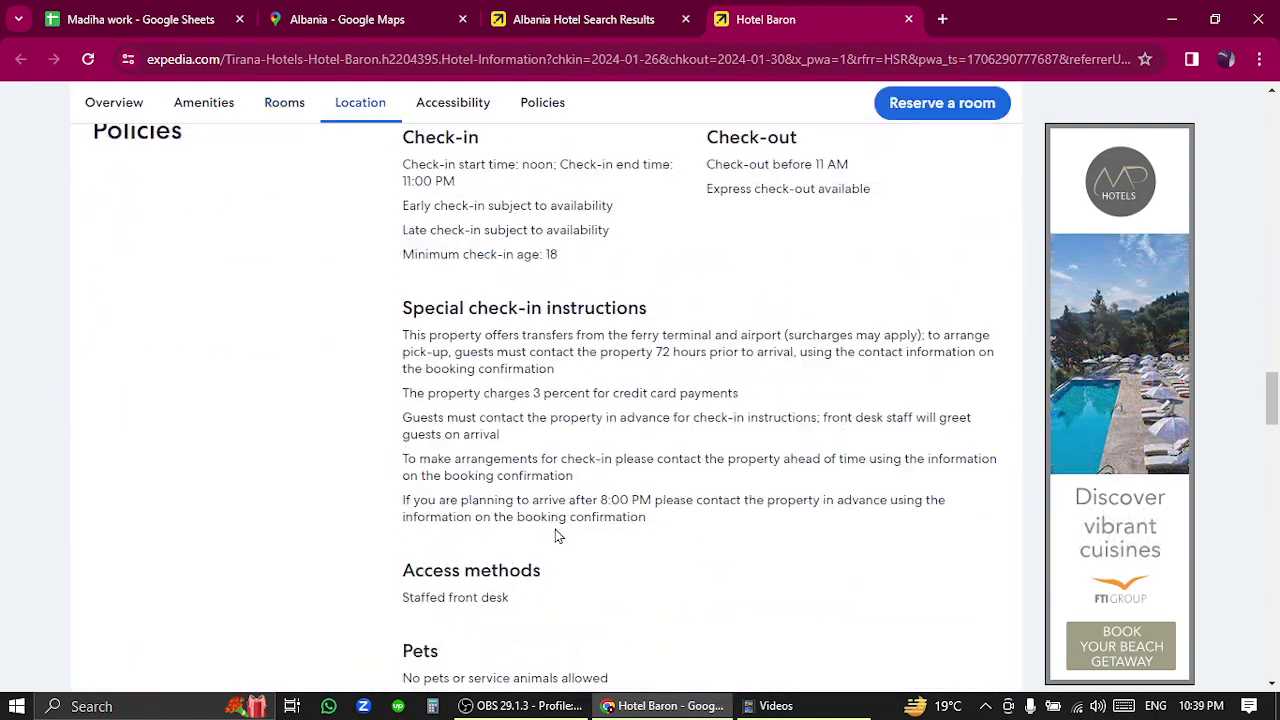
- Review Hotel Baron's policies and frequently asked questions on its details page
scroll("down", 3)
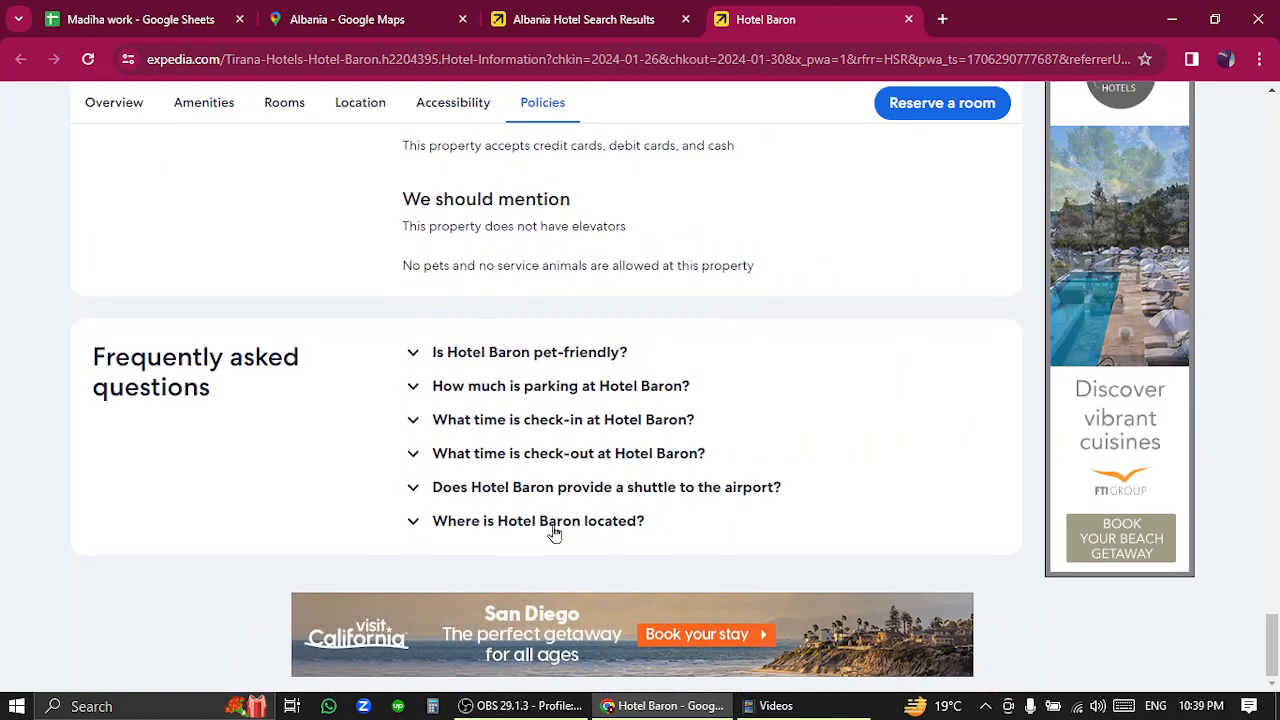
scroll("up", 3)
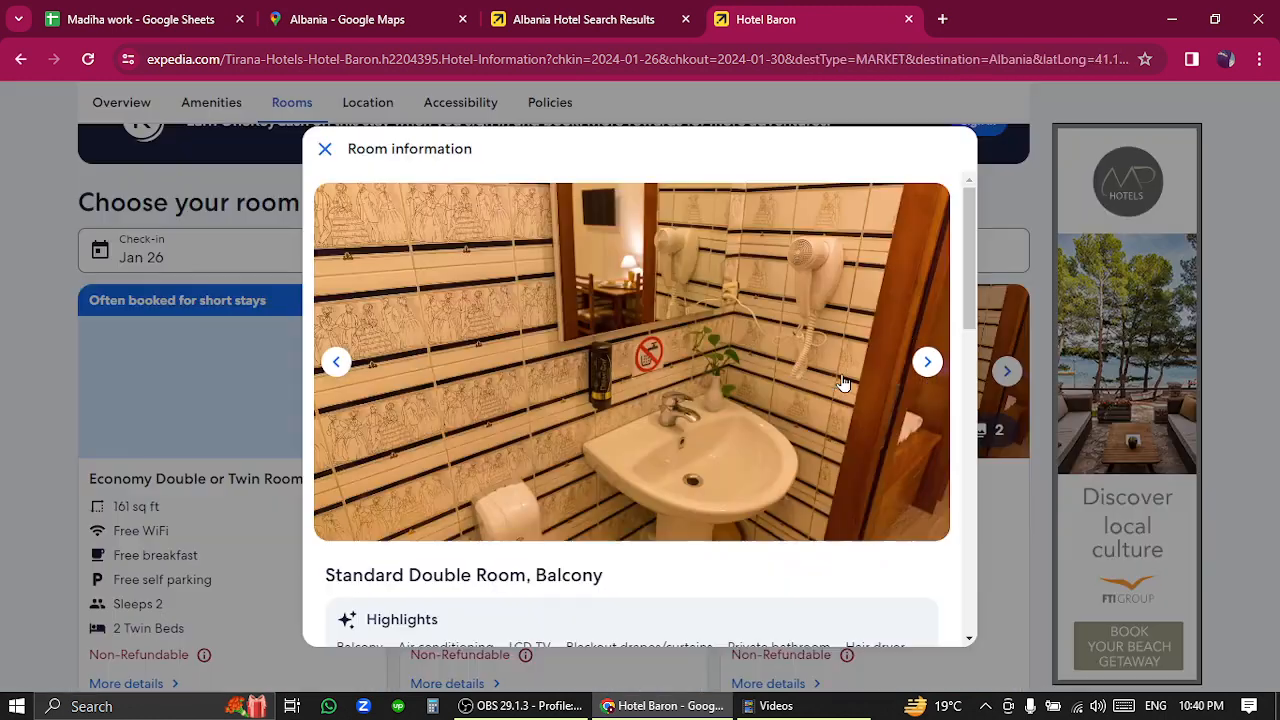
- Reserve the non-refundable Standard Double Room, Balcony at $50 per night
scroll("down", 3)
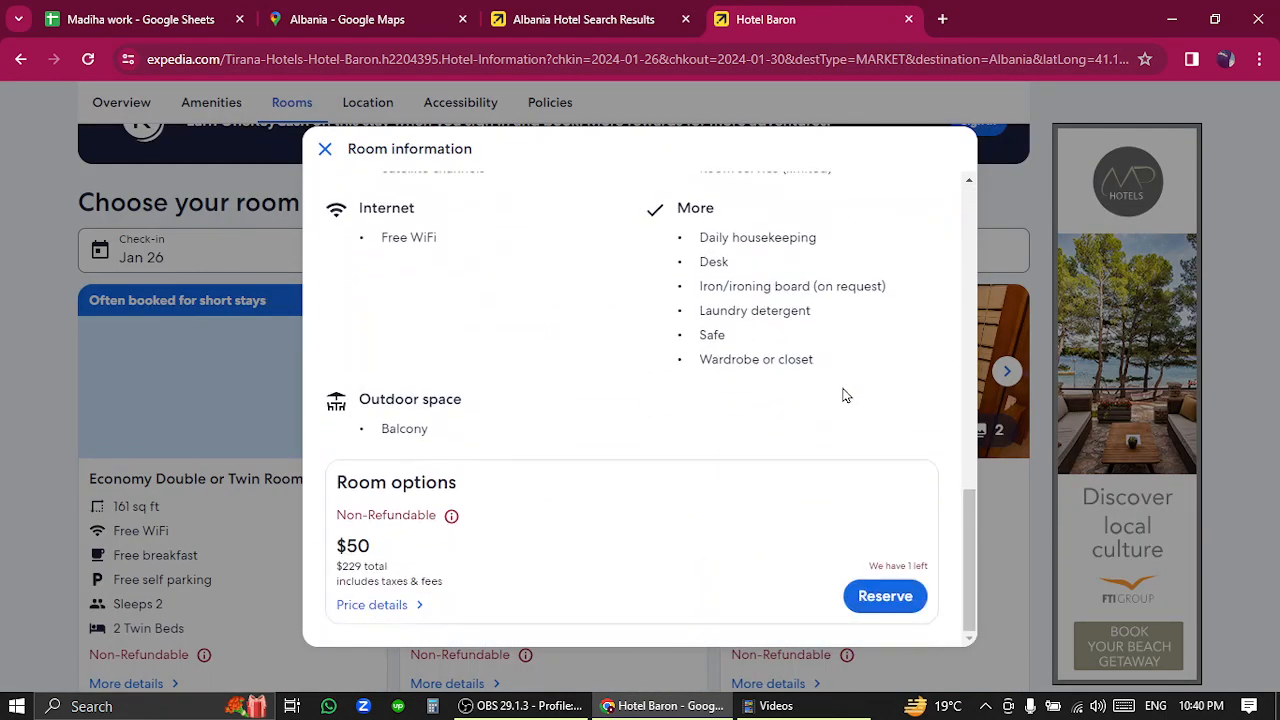
left_click(884, 596)
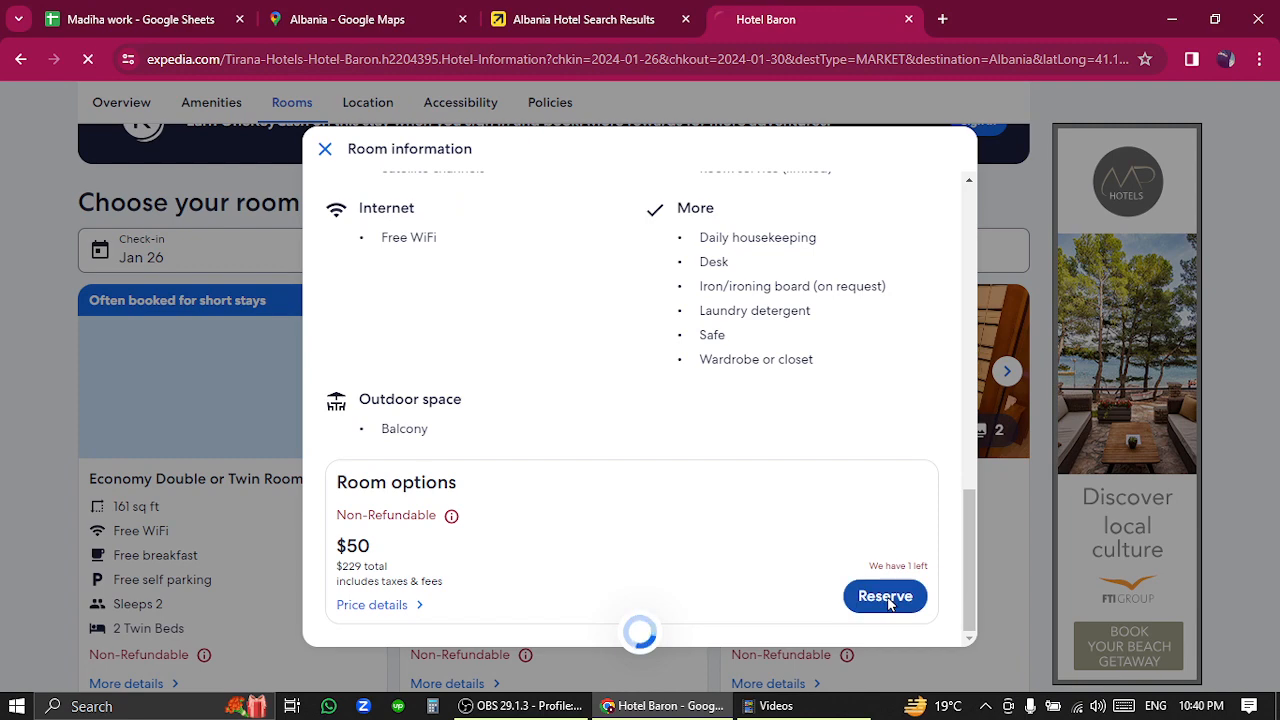
left_click(884, 596)
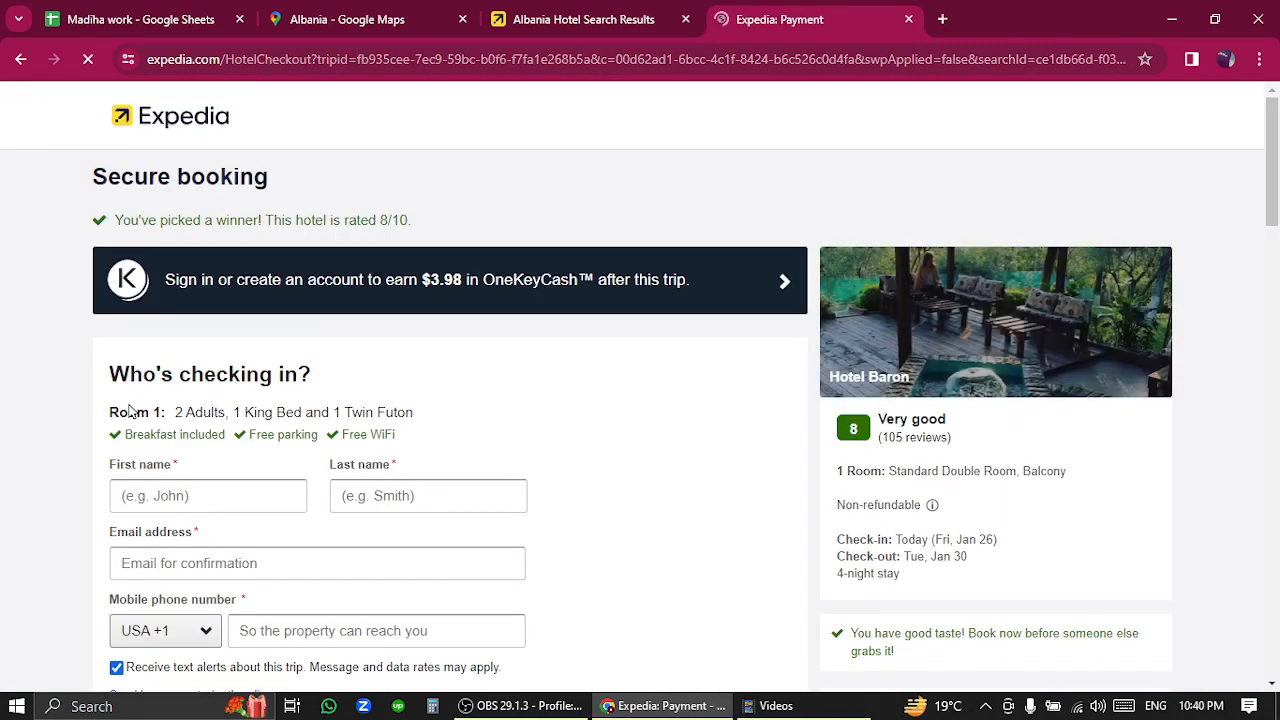
- Review the secure checkout past Payment method down to the Complete Booking button
scroll("down", 3)
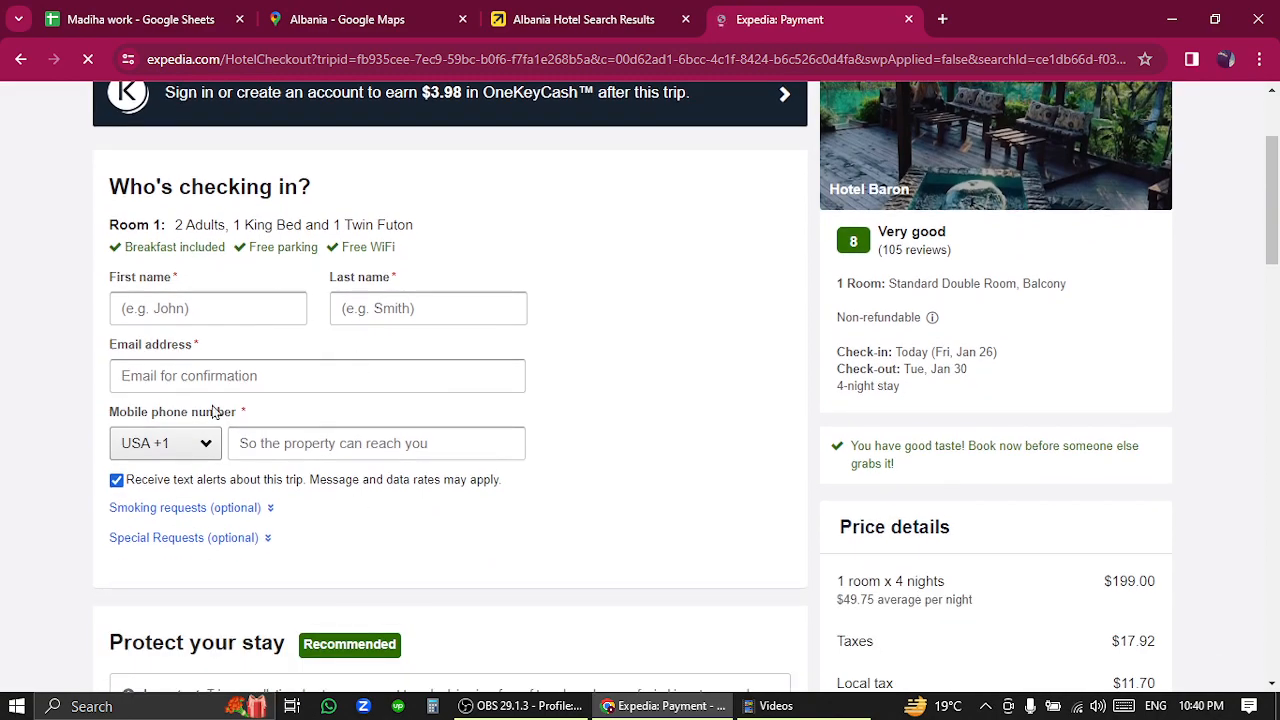
scroll("down", 3)
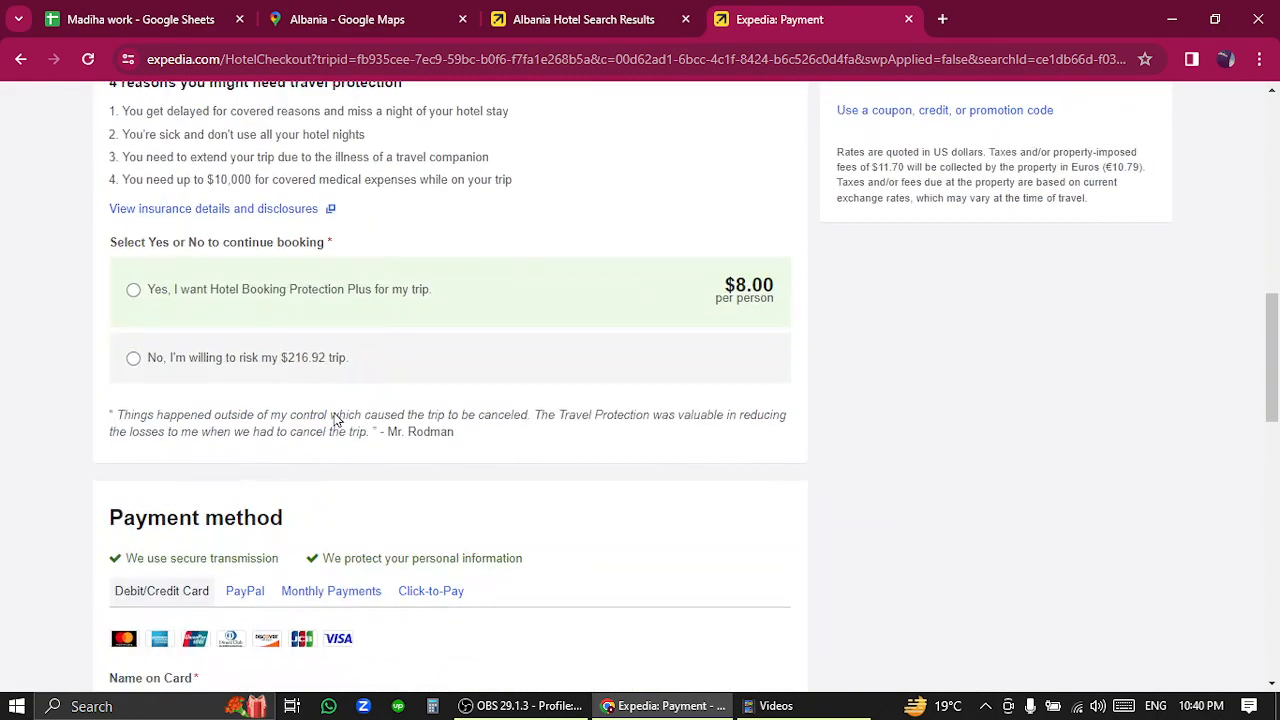
scroll("down", 3)
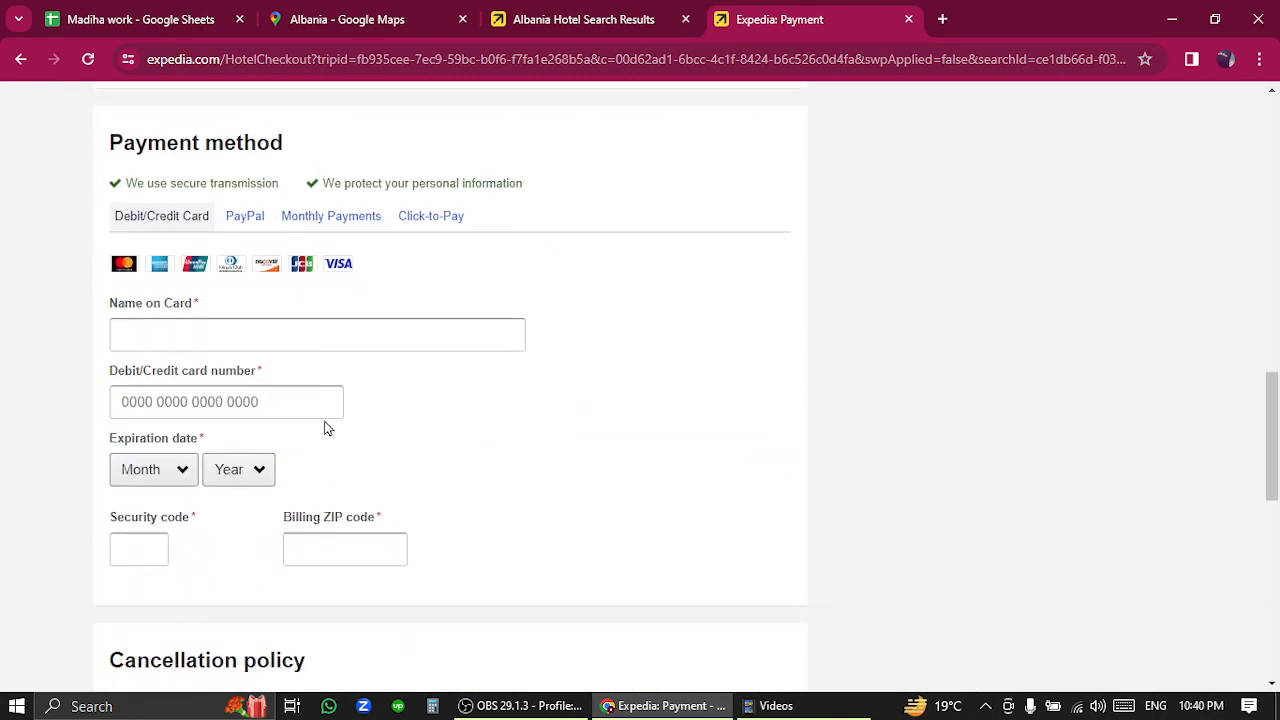
scroll("down", 3)
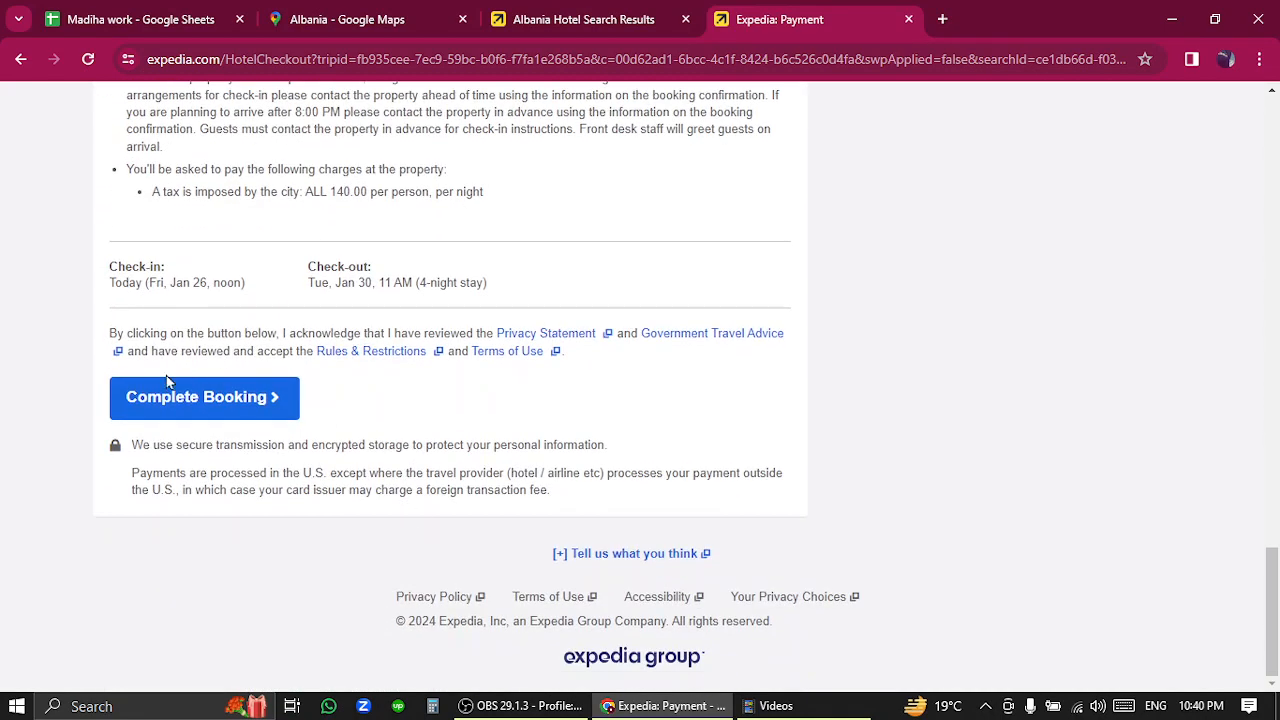
mouse_move(350, 408)
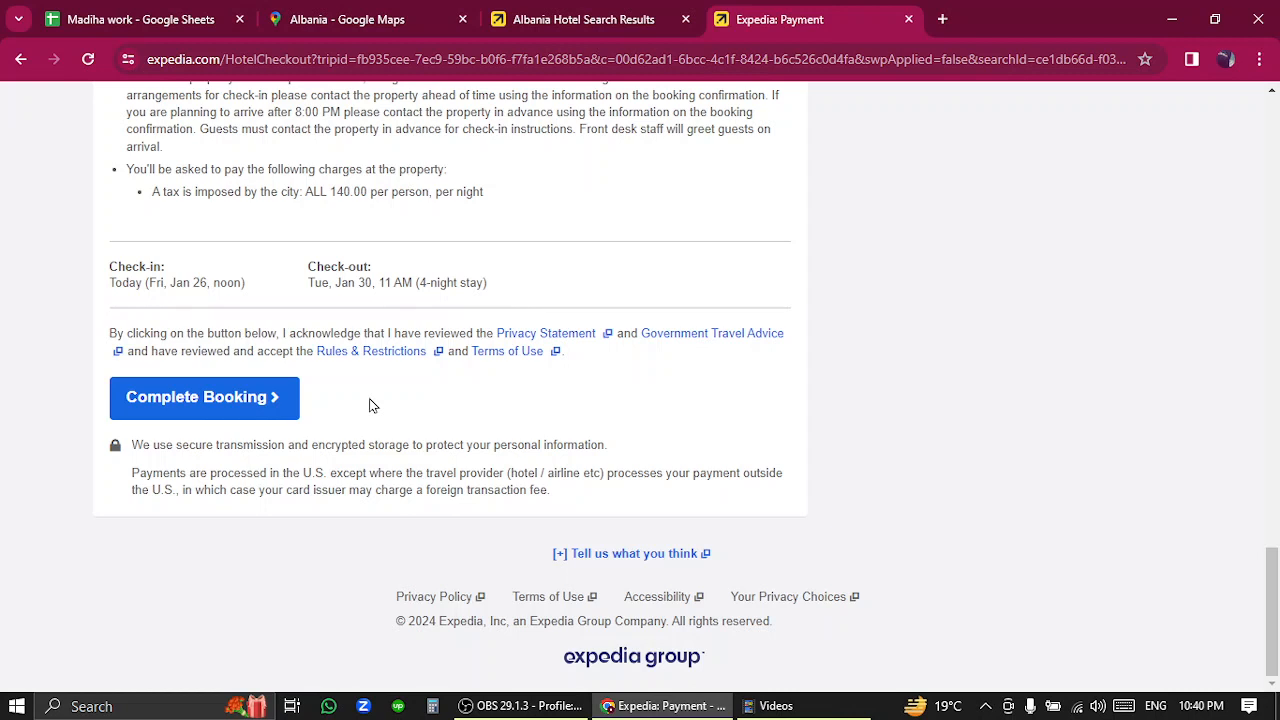
mouse_move(408, 406)
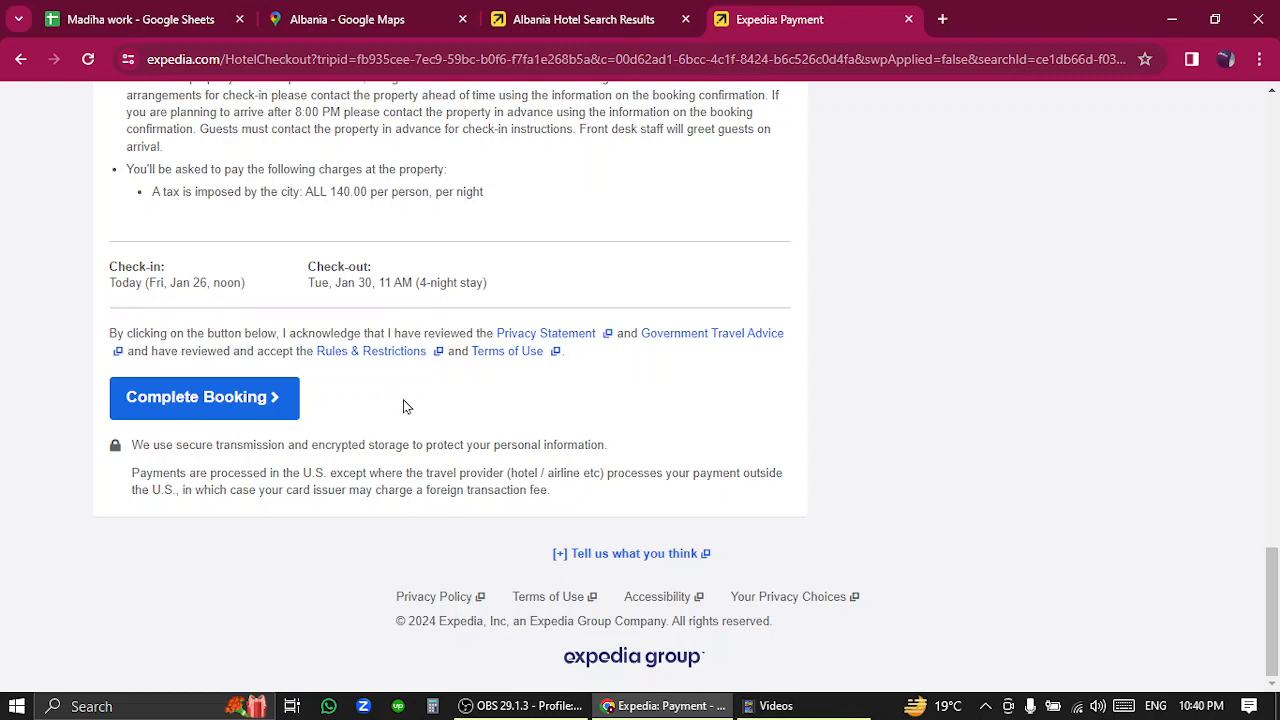